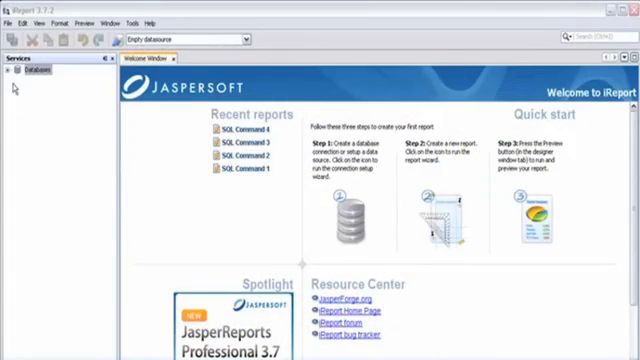
Register a new JDBC driver from aie-jdbcdriver-2.1.0.jar with the Attivio driver class.
left_click(8, 72)
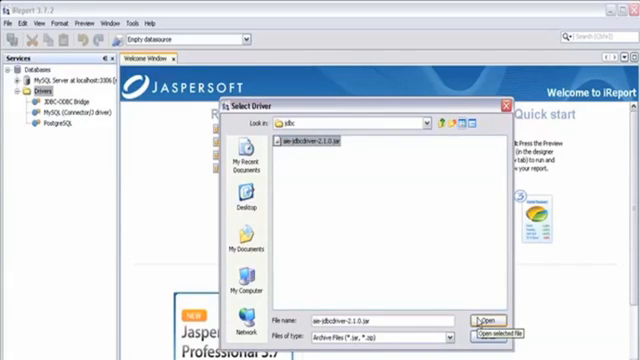
left_click(485, 313)
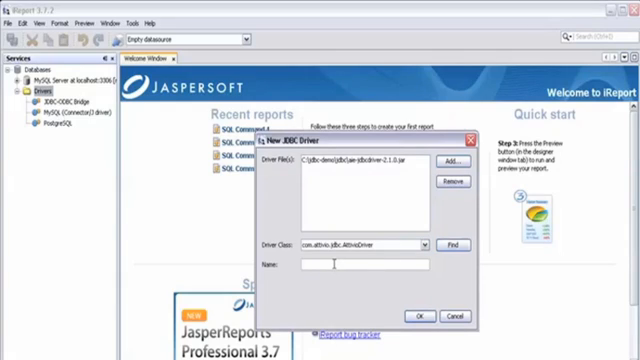
Name the new JDBC driver 'Attivio' and save it.
type("Attivio")
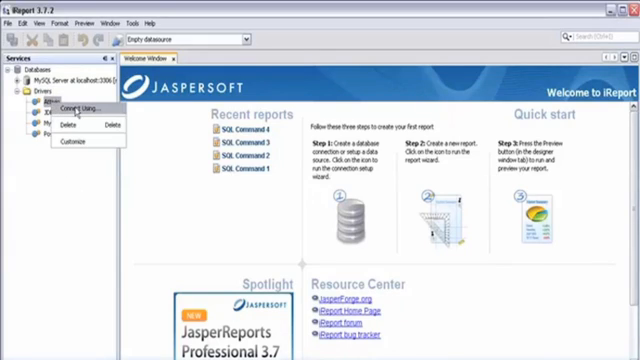
Connect through the Attivio driver to demo.attivio.com and query the news table.
left_click(64, 107)
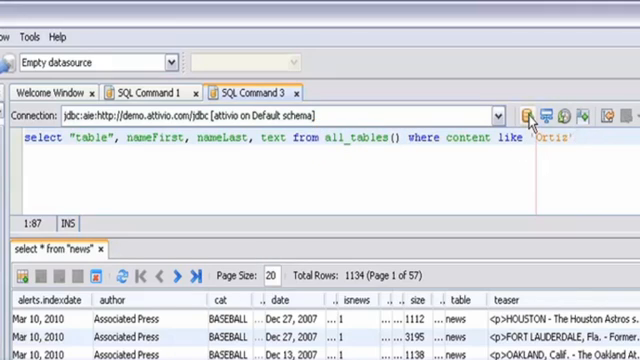
Run the Ortiz all-tables search, review the 67 rows, and enter a news content query.
left_click(524, 115)
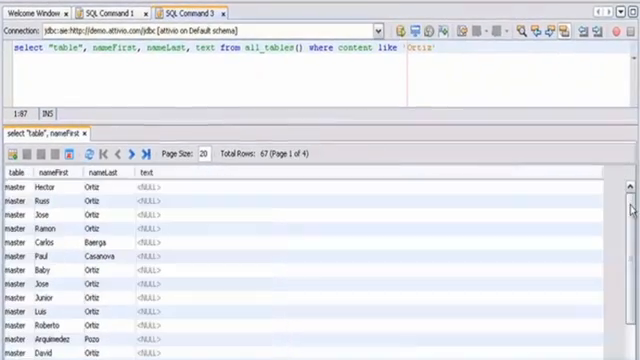
scroll("down", 3)
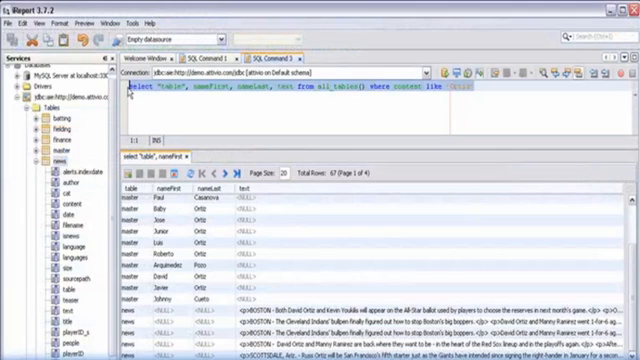
type("select score,text from news where content like 'Ortiz'")
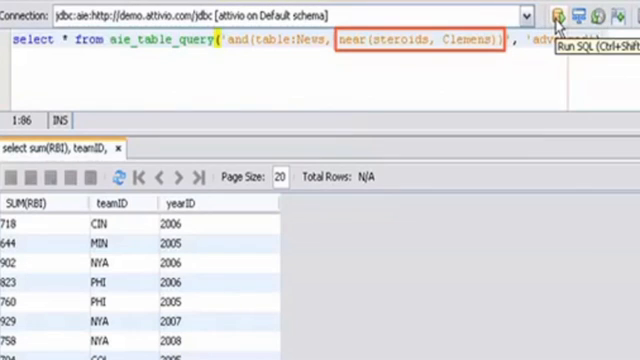
Run the steroids-near-Clemens news query and scroll across its 3 result rows.
left_click(564, 14)
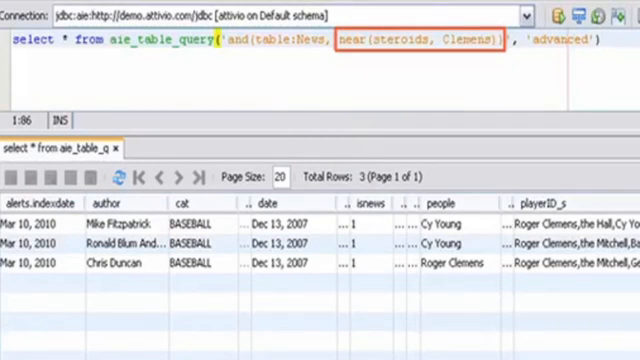
scroll("right", 3)
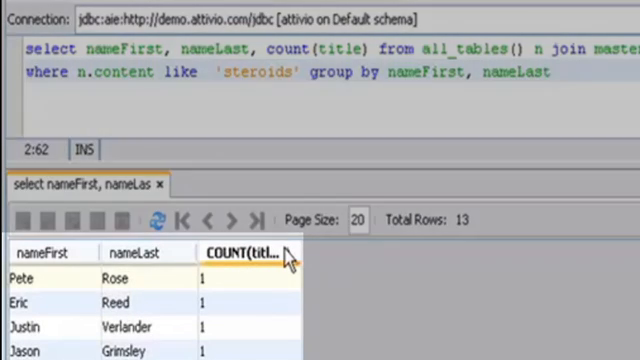
left_click(250, 248)
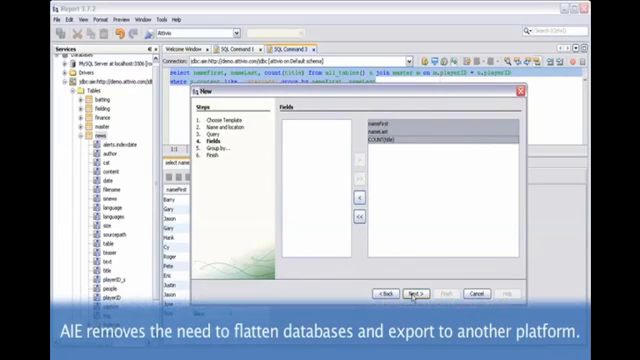
Finish the wizard with nameFirst, nameLast and COUNT(title) fields to create report1.jrxml.
left_click(418, 292)
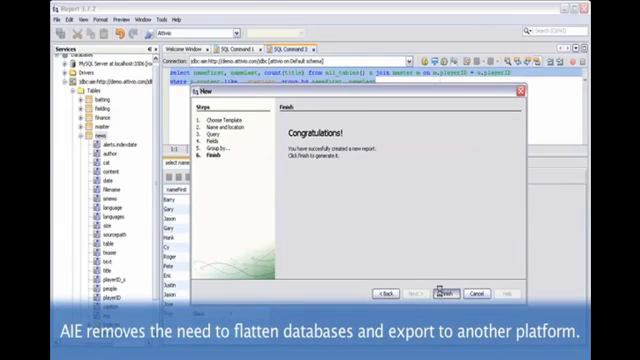
left_click(443, 292)
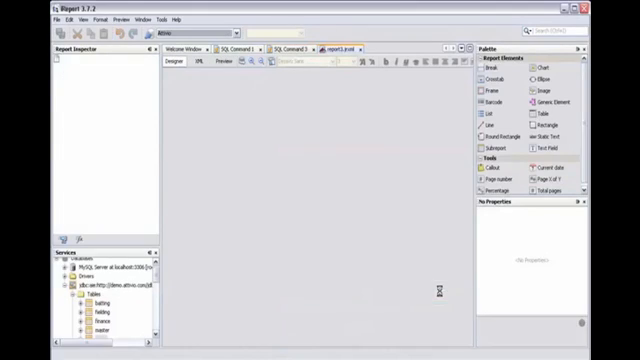